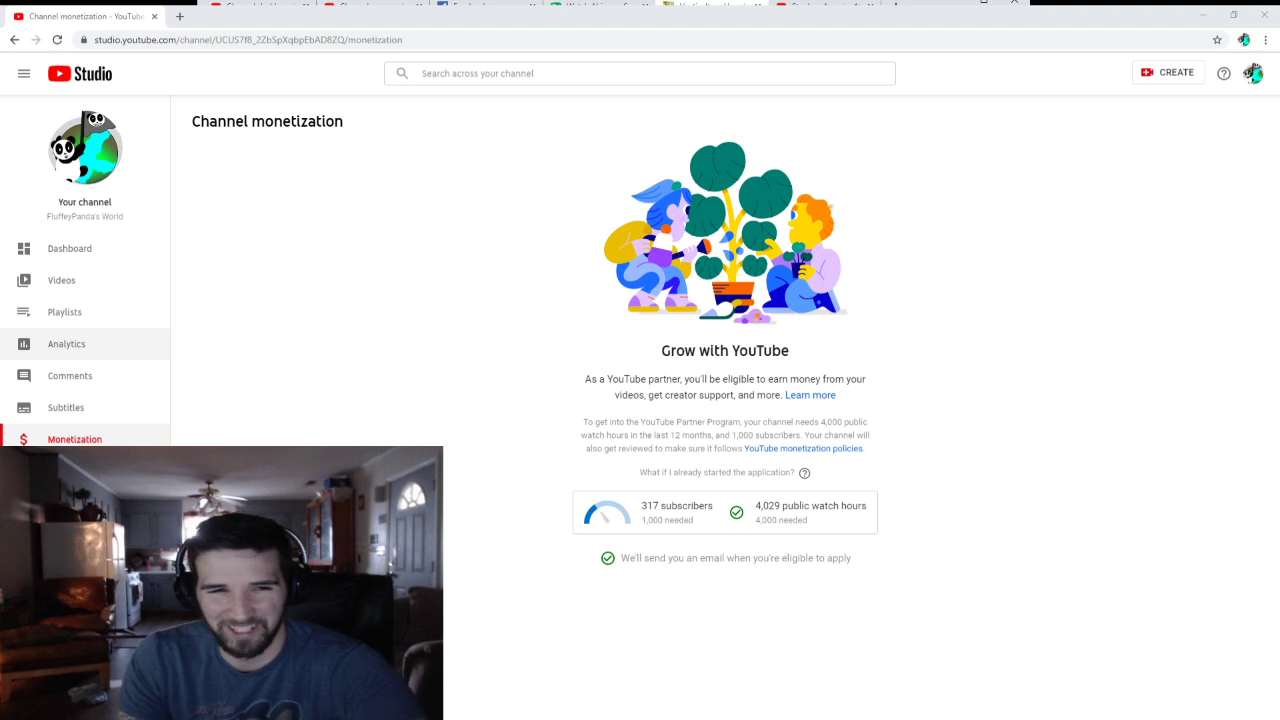
- Open Analytics from the sidebar to reach the channel overview
left_click(66, 343)
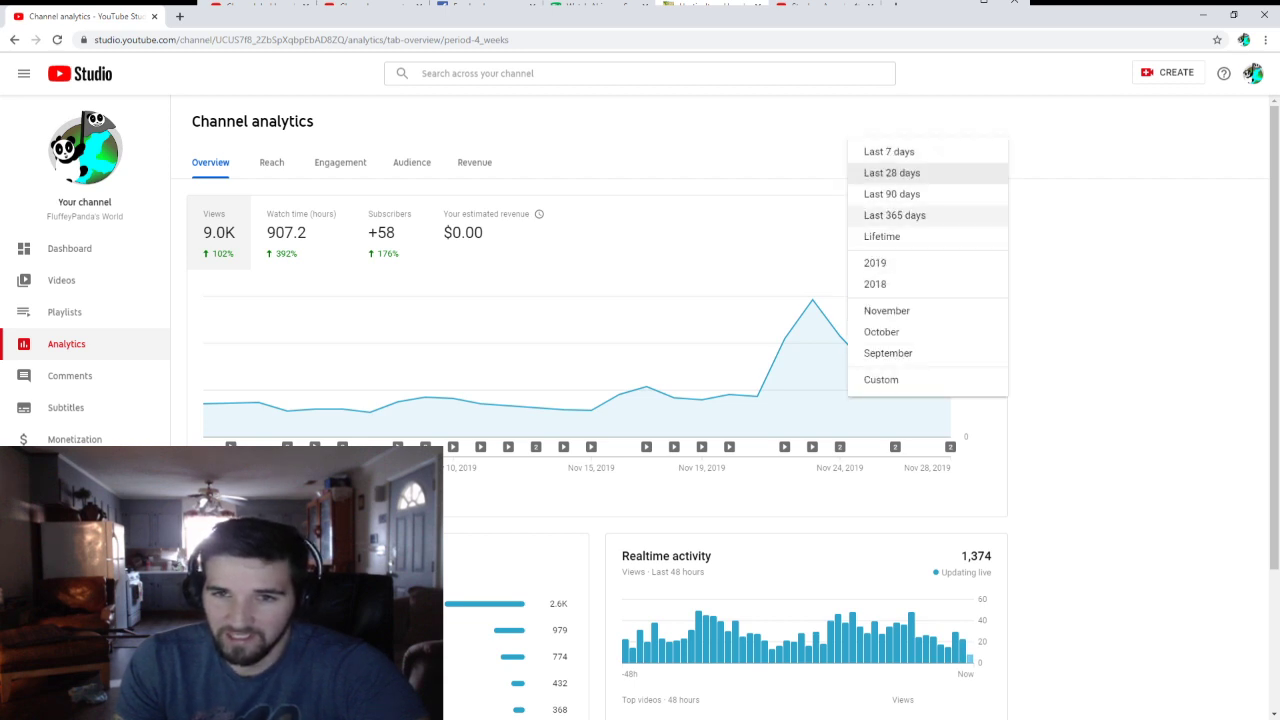
- Choose 'Last 365 days' as the reporting period for the overview
left_click(894, 215)
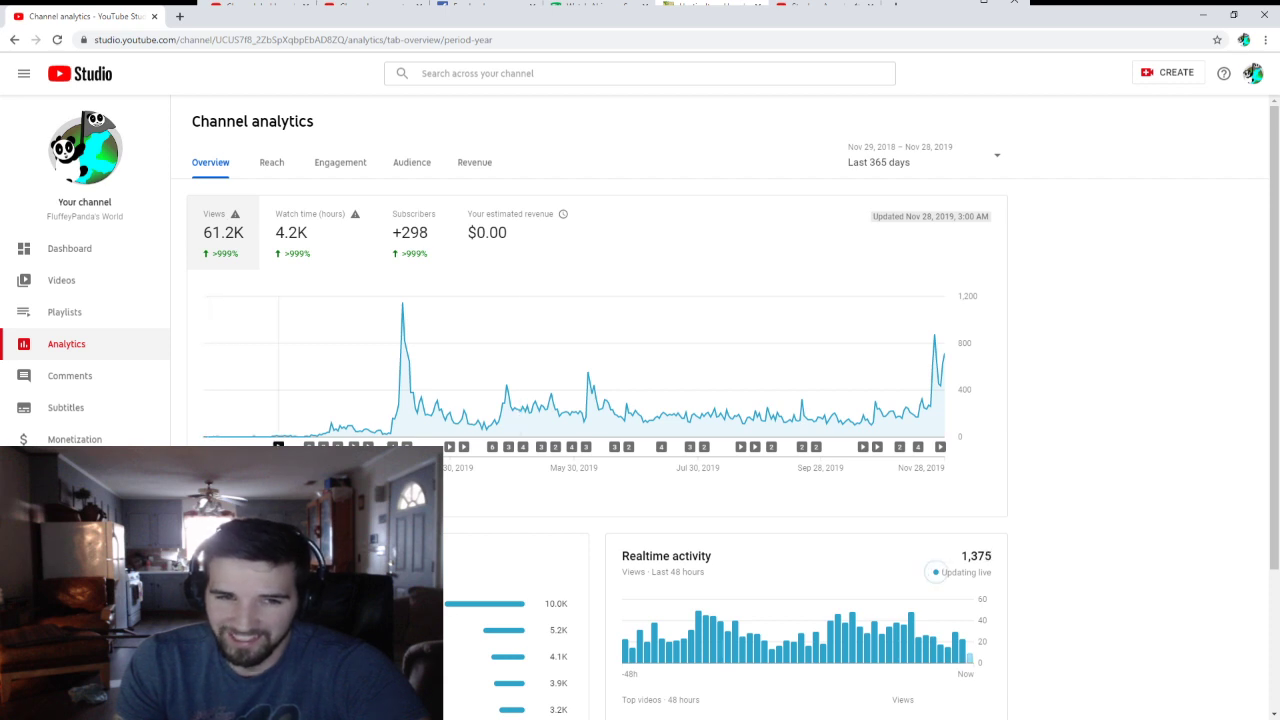
mouse_move(218, 437)
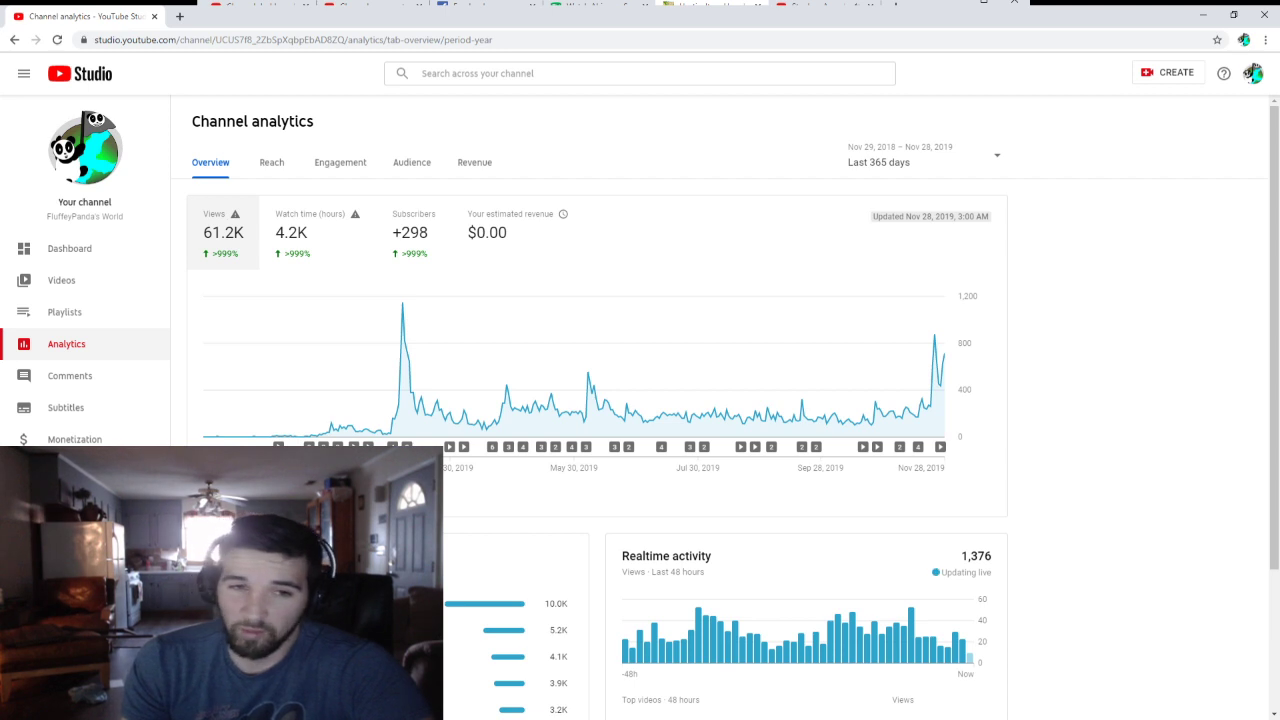
mouse_move(351, 425)
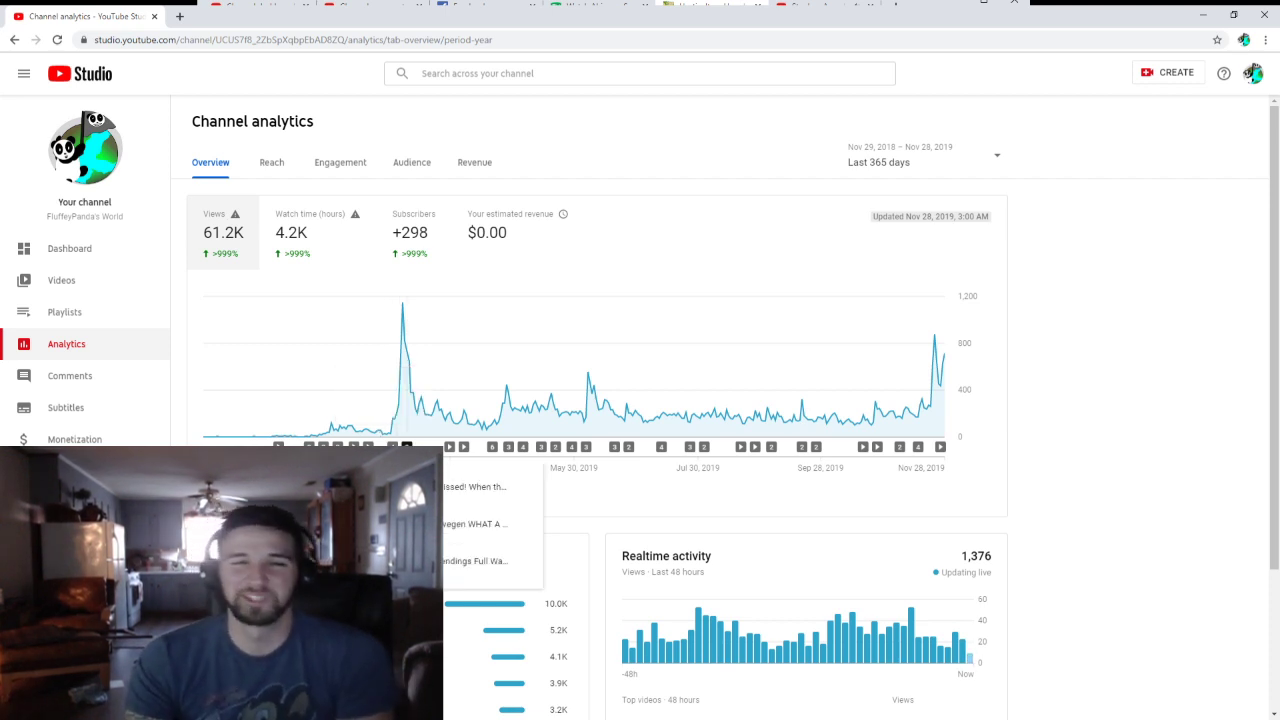
mouse_move(325, 410)
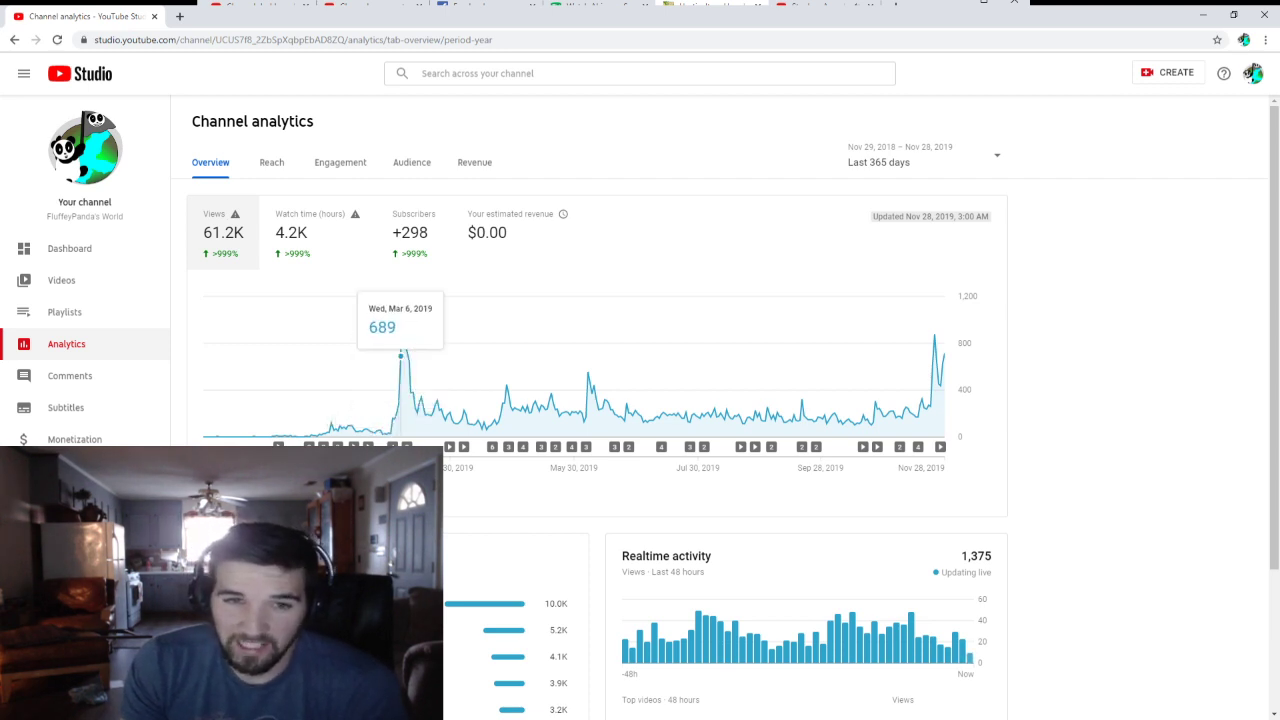
mouse_move(400, 300)
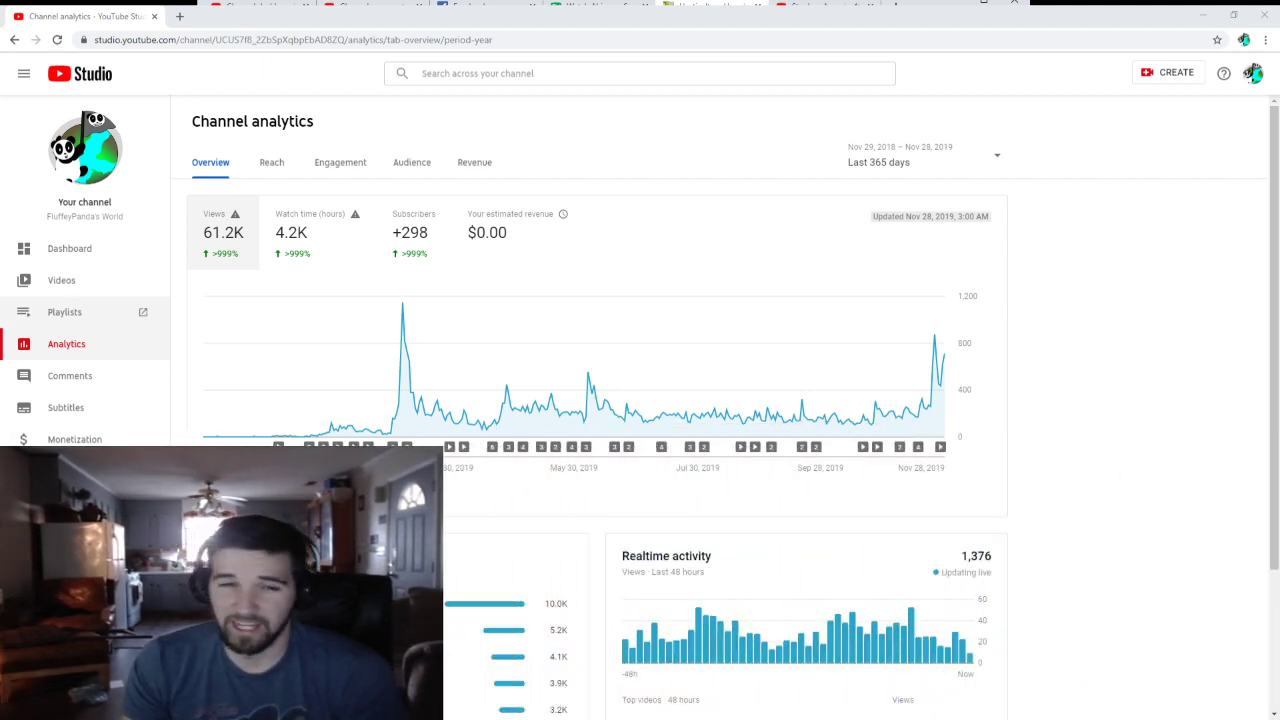
mouse_move(396, 413)
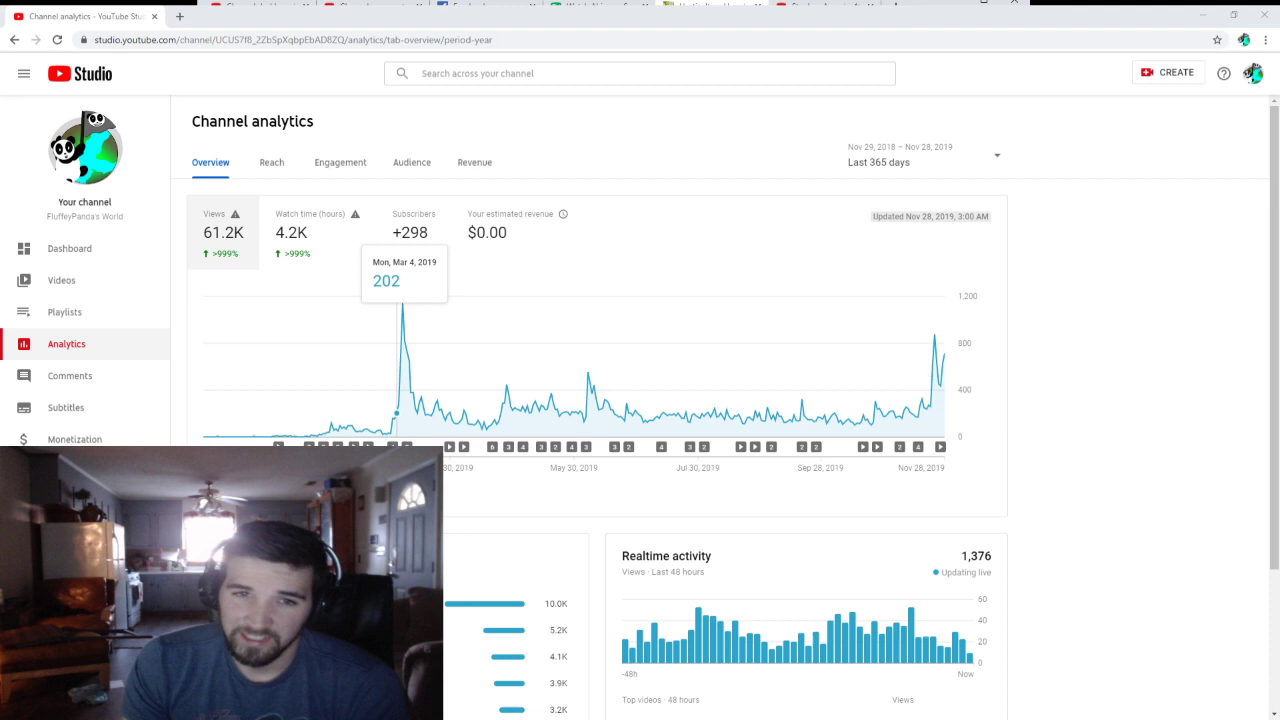
mouse_move(400, 355)
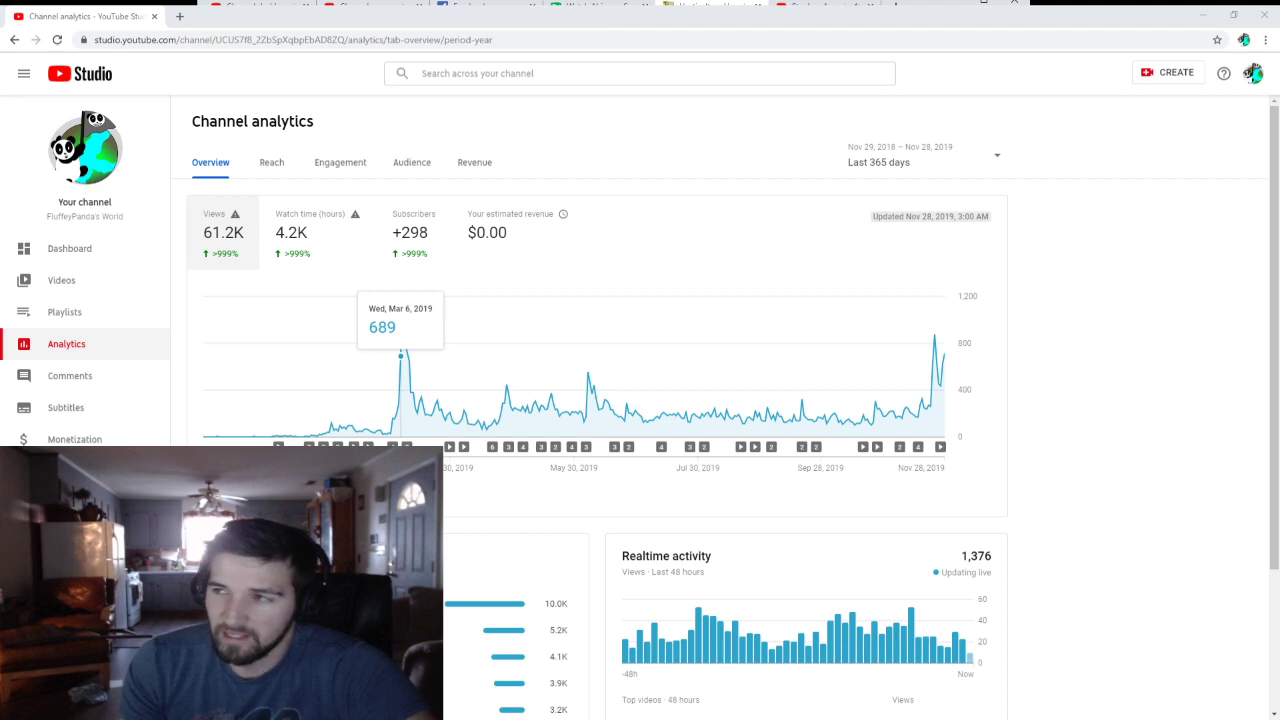
mouse_move(438, 383)
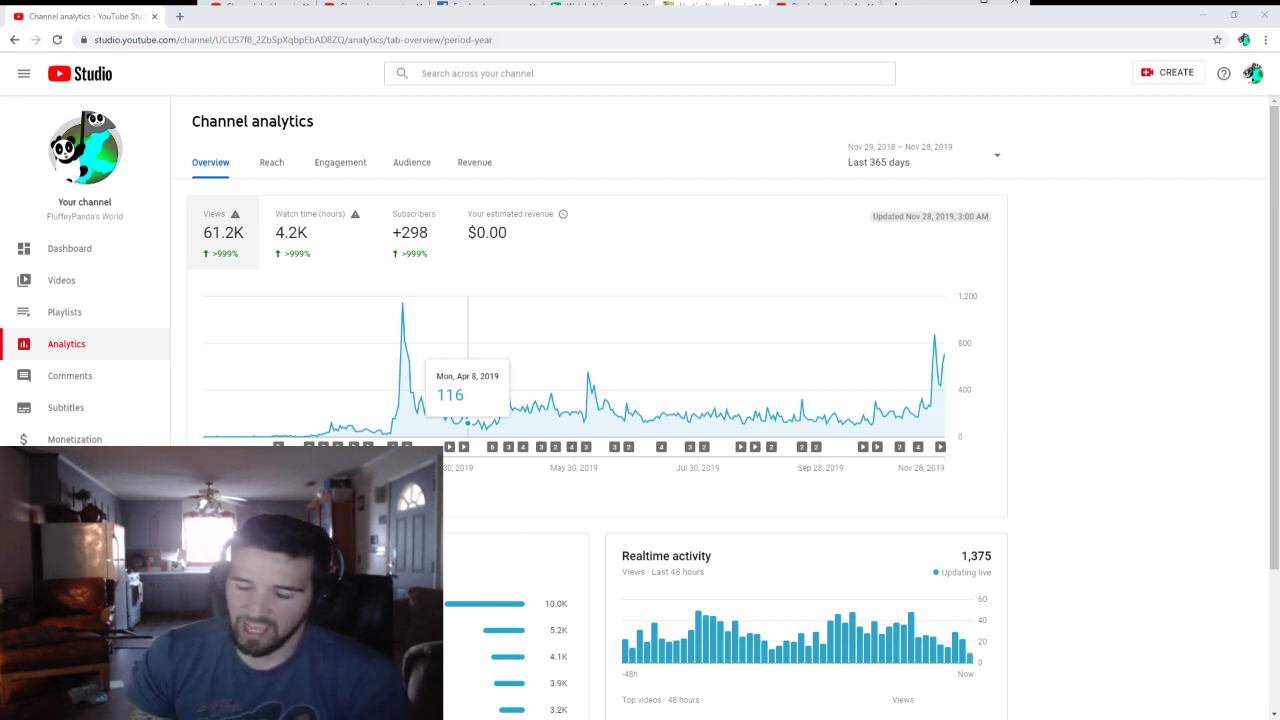
mouse_move(490, 410)
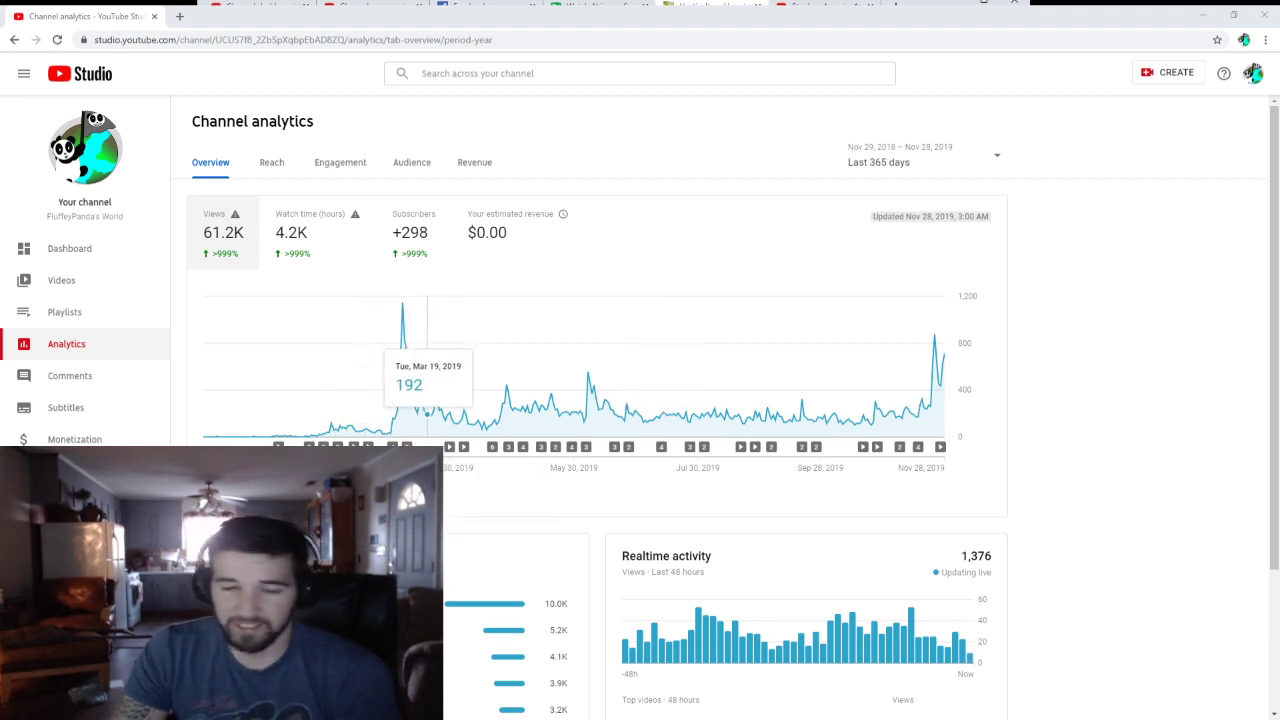
mouse_move(424, 410)
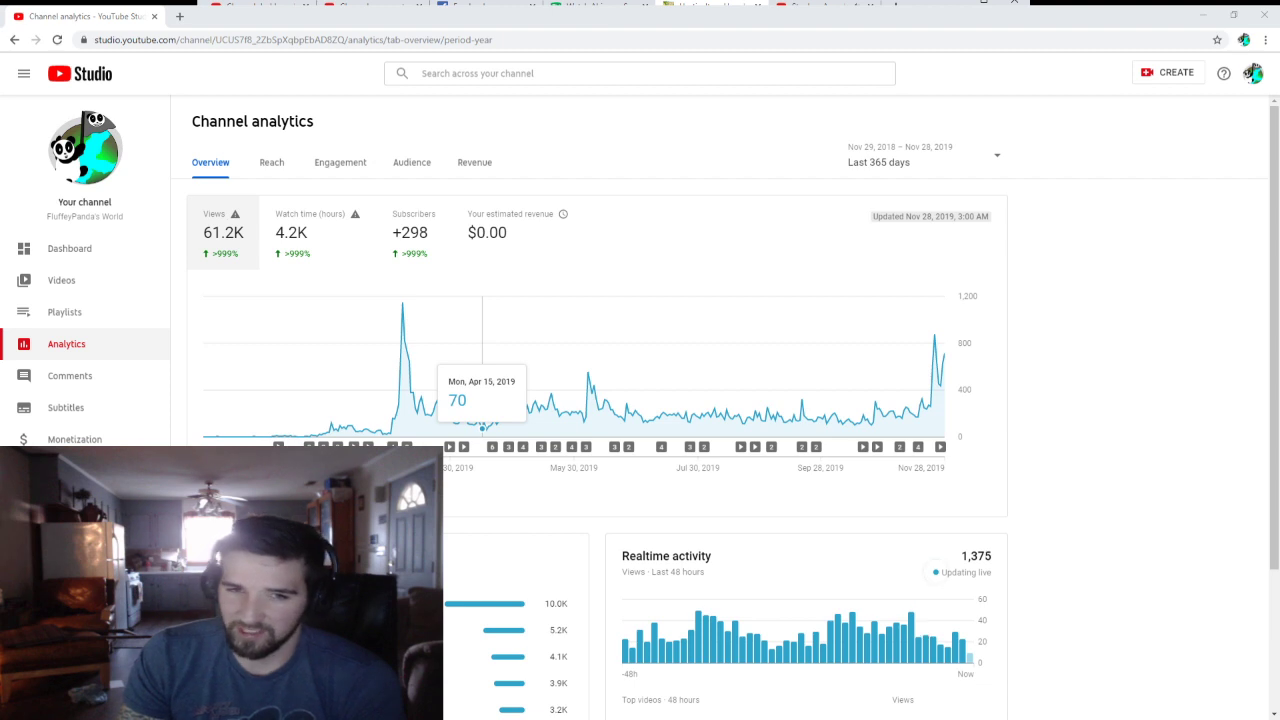
mouse_move(525, 385)
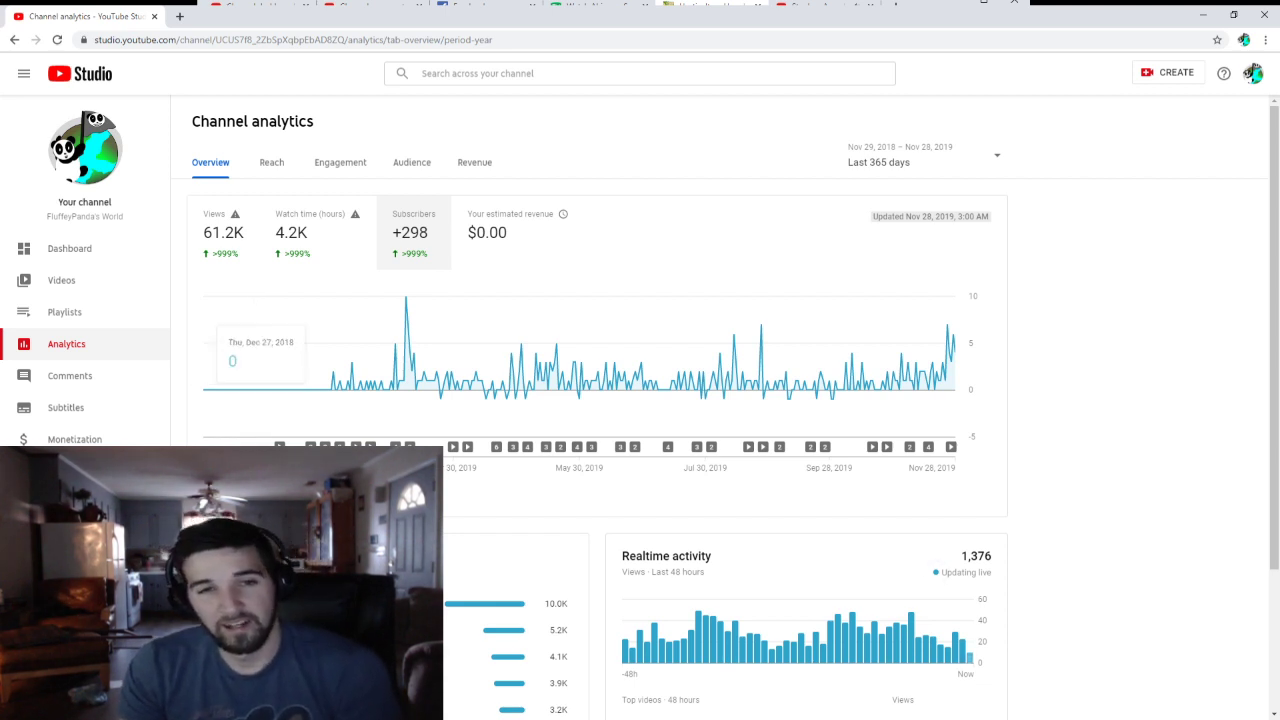
mouse_move(380, 385)
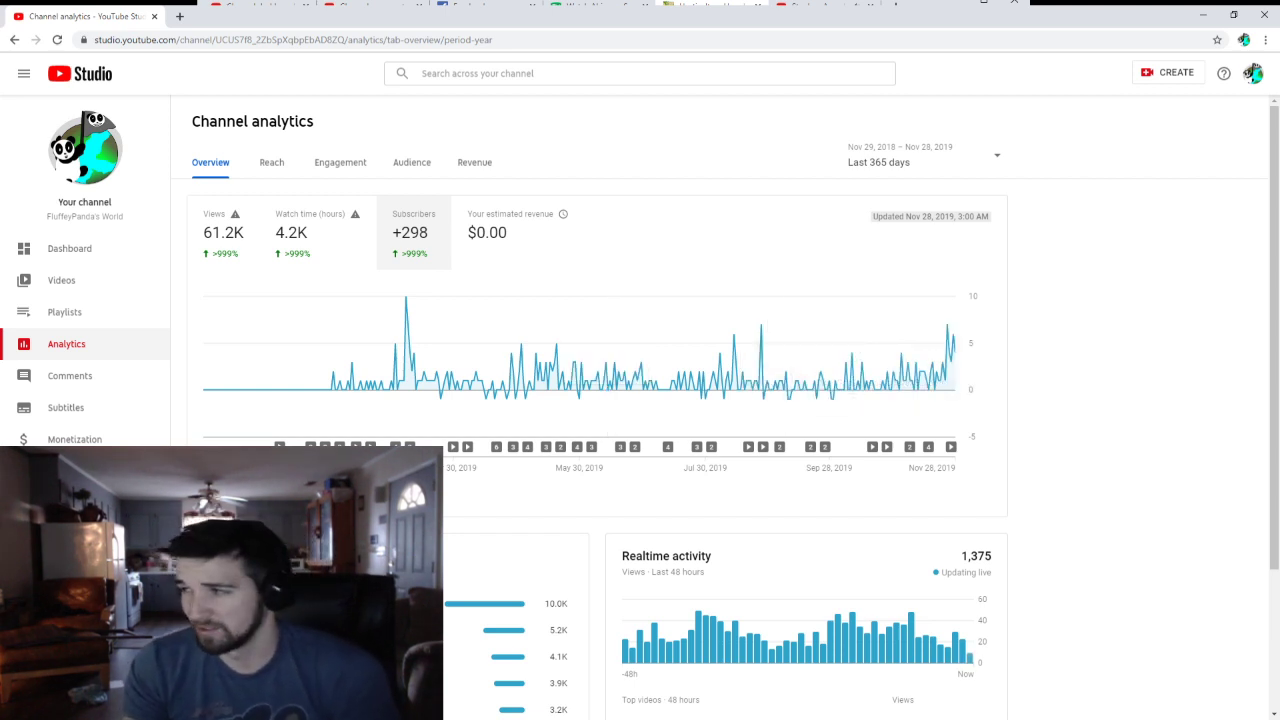
scroll("down", 3)
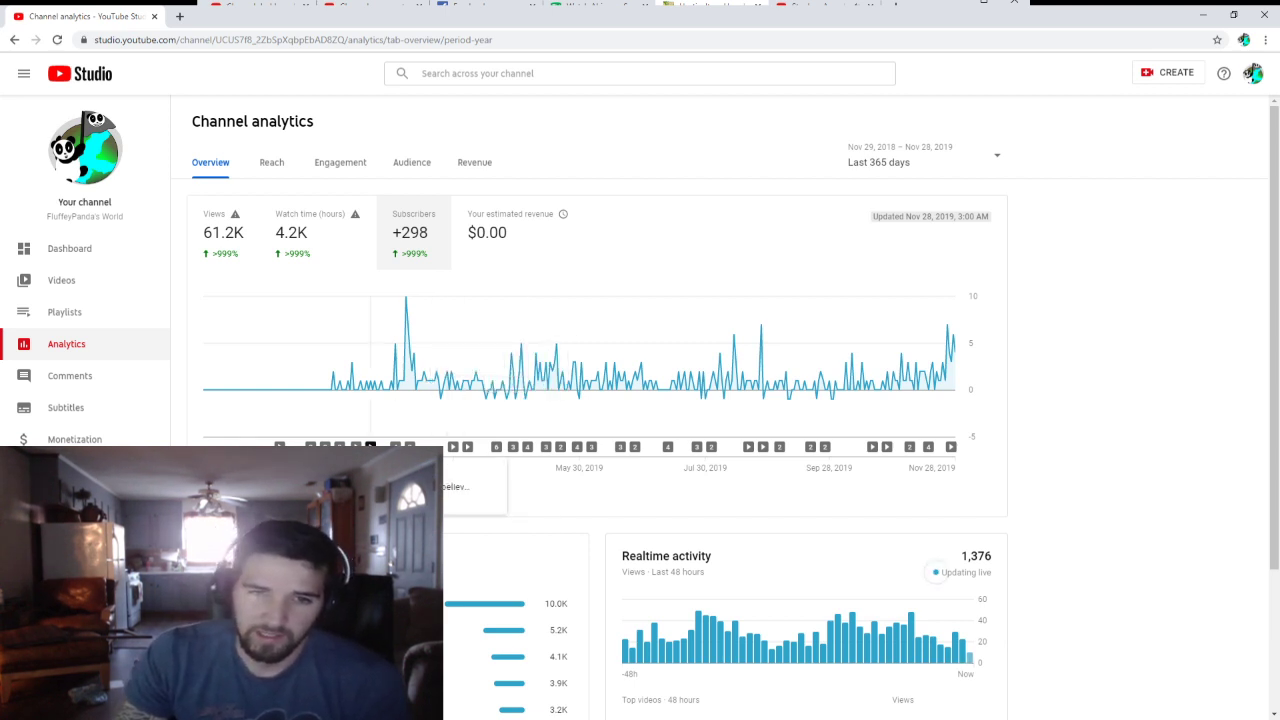
mouse_move(674, 360)
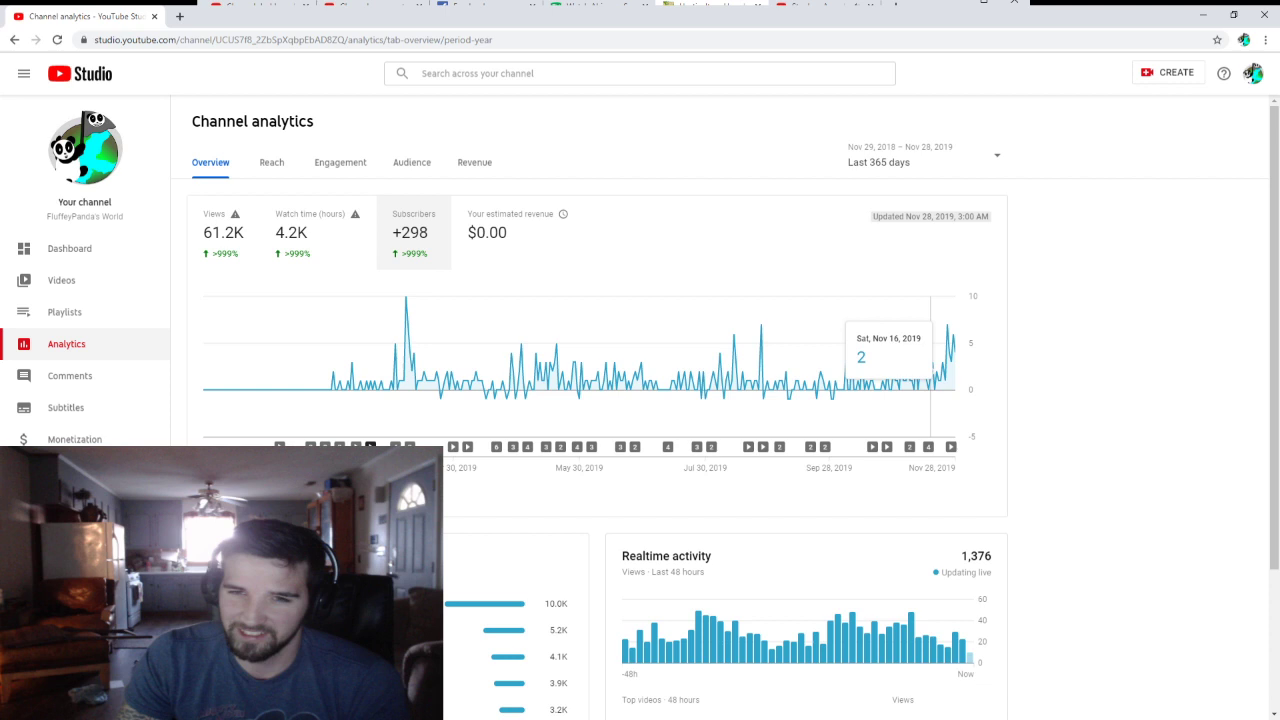
mouse_move(930, 365)
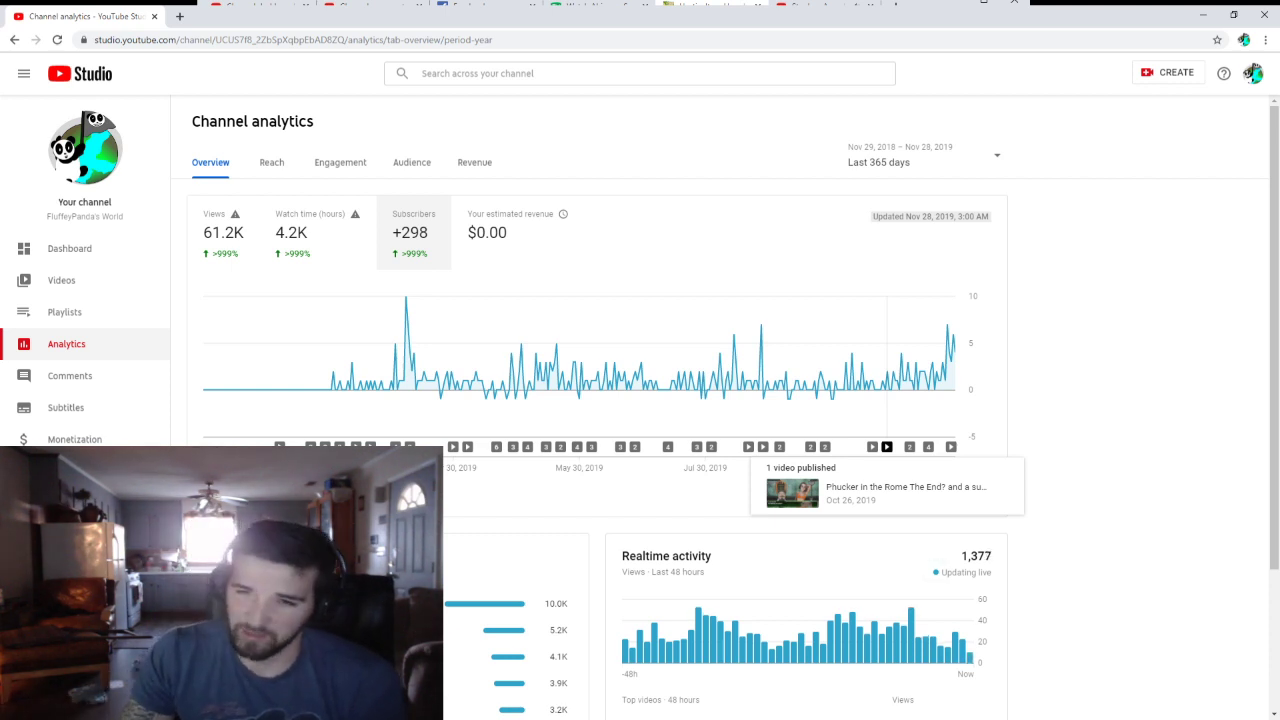
mouse_move(920, 360)
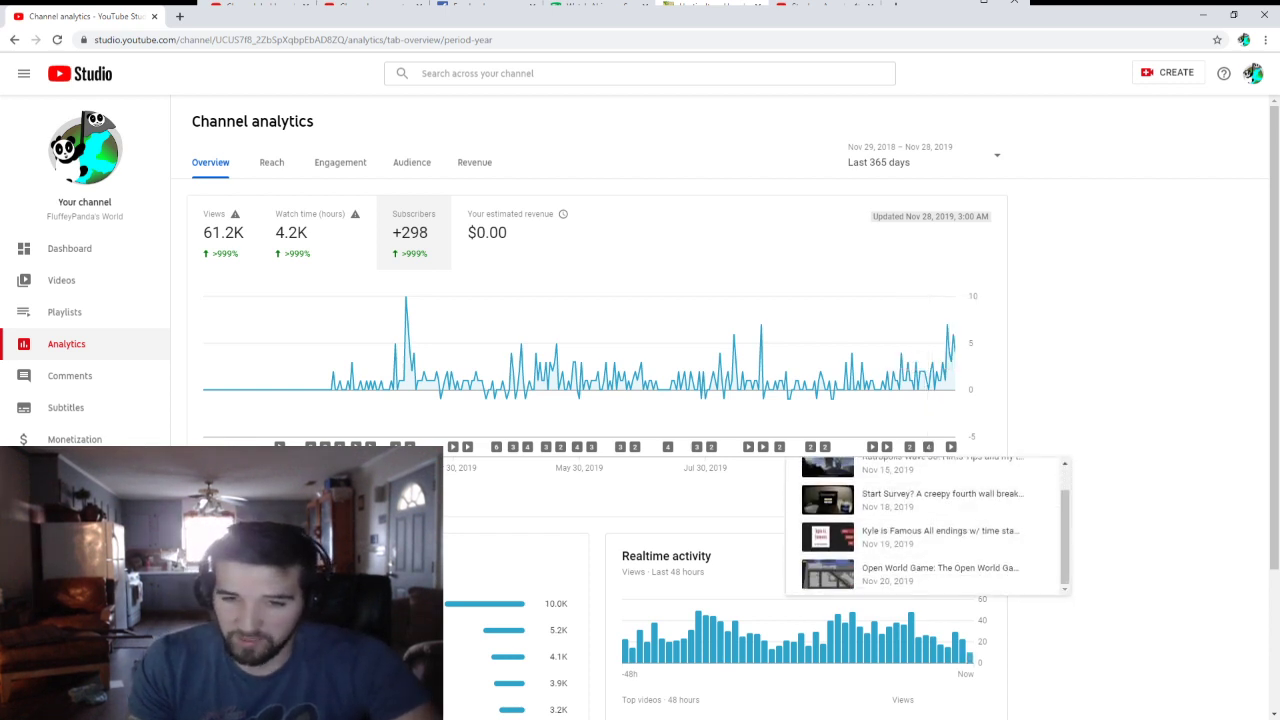
scroll("down", 3)
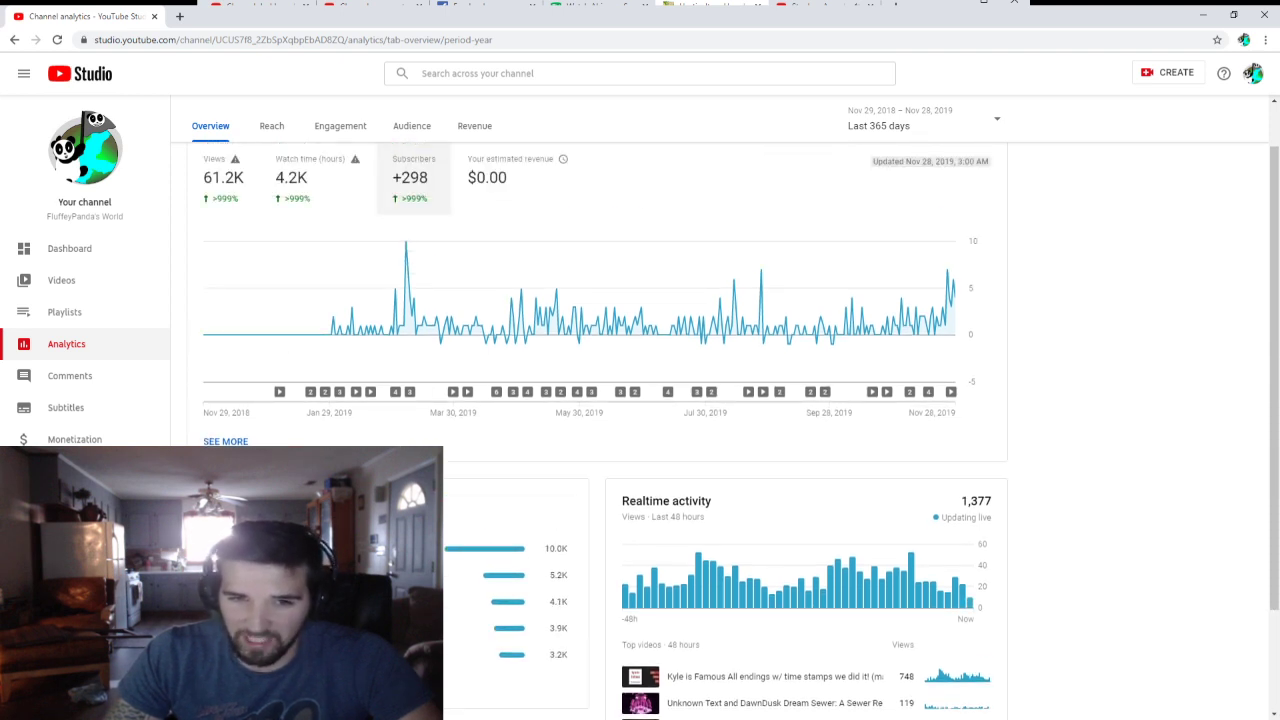
- Scroll down the overview to the Top videos and Realtime activity cards
scroll("down", 3)
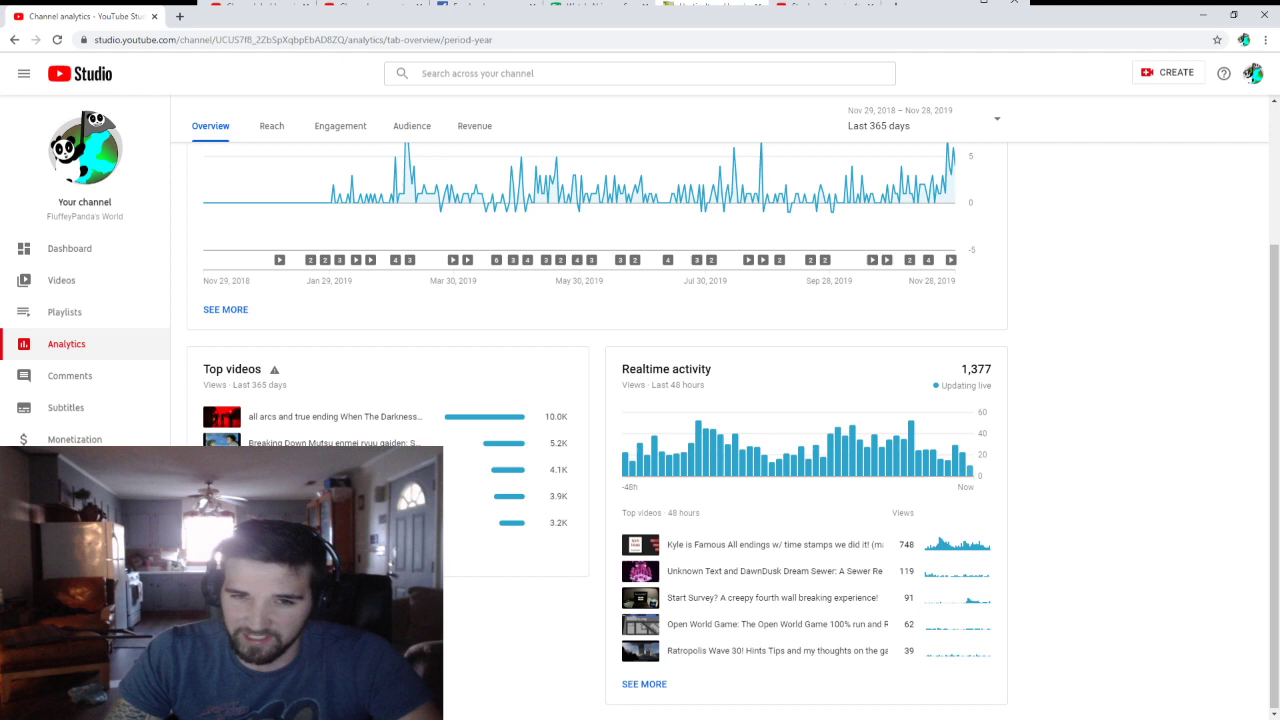
scroll("down", 3)
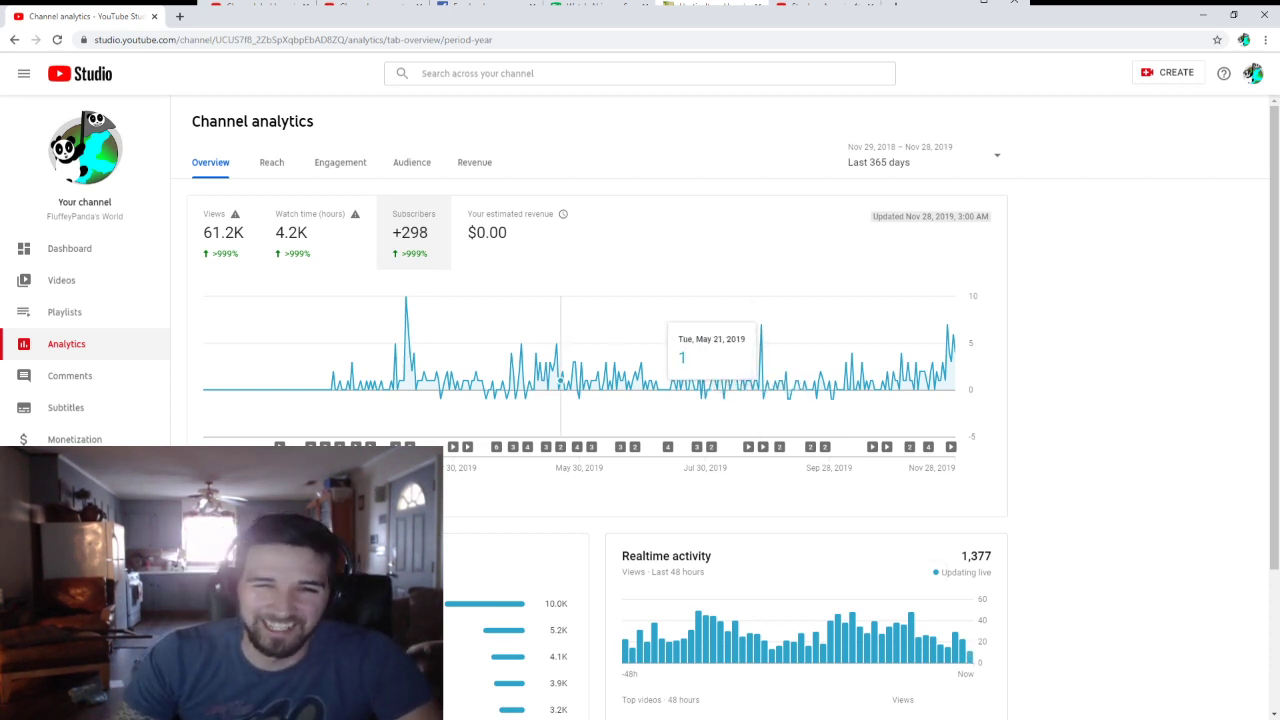
mouse_move(480, 360)
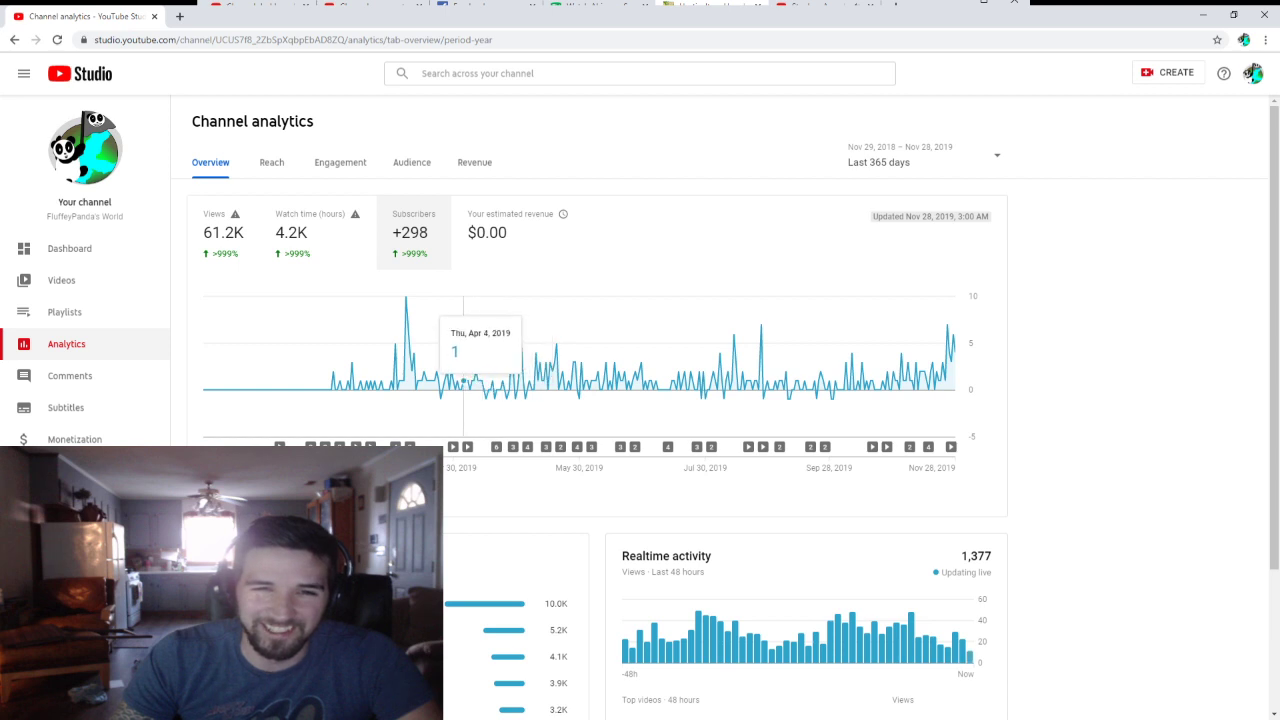